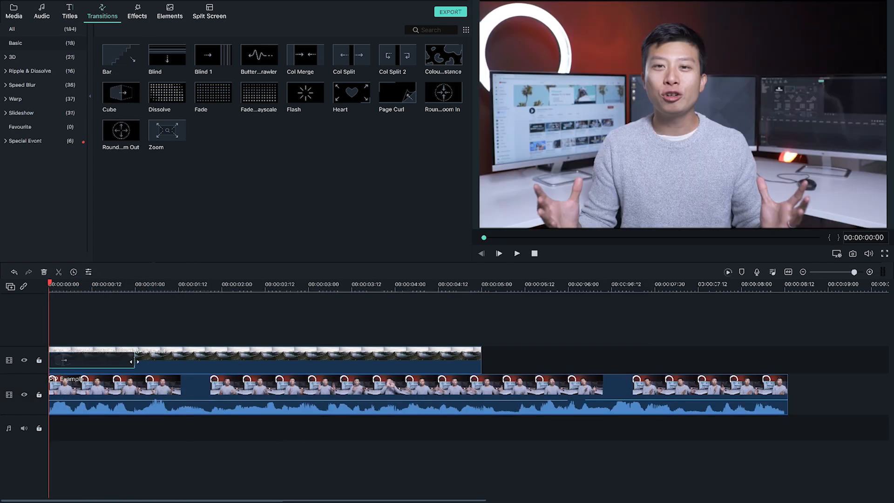
Play the finished example edit, then switch to the LookBook project's Media library.
left_click(517, 254)
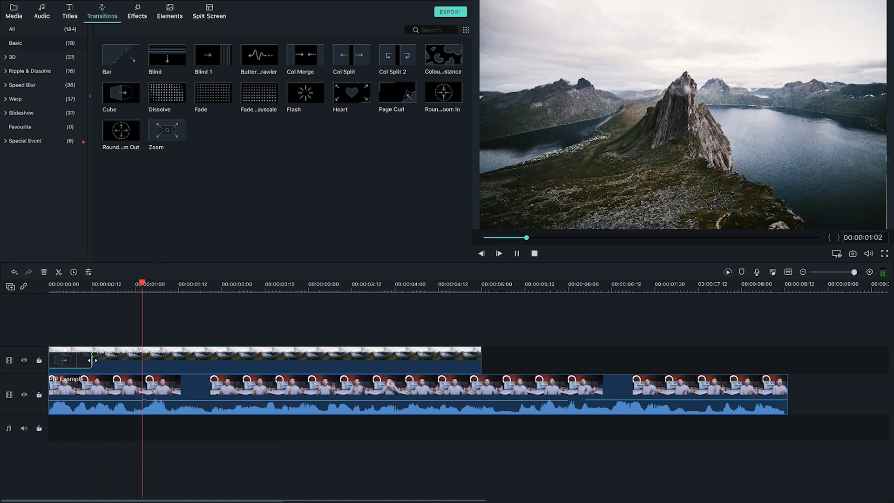
left_click(14, 11)
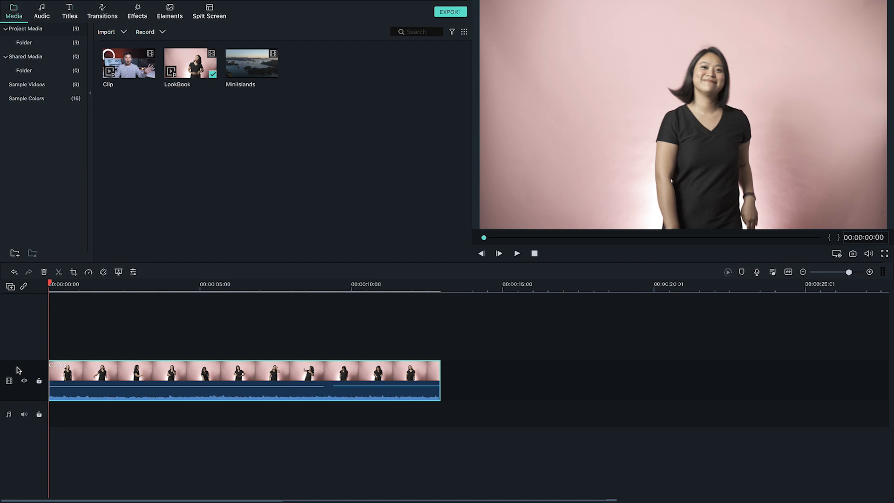
In File > Preferences > Editing, set Photo Duration to 00:00:00:02 and close the dialog.
left_click(188, 21)
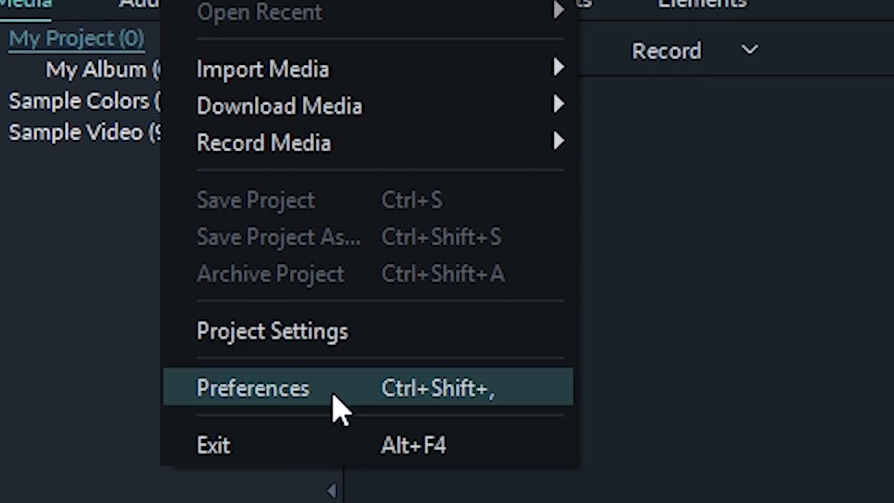
left_click(254, 387)
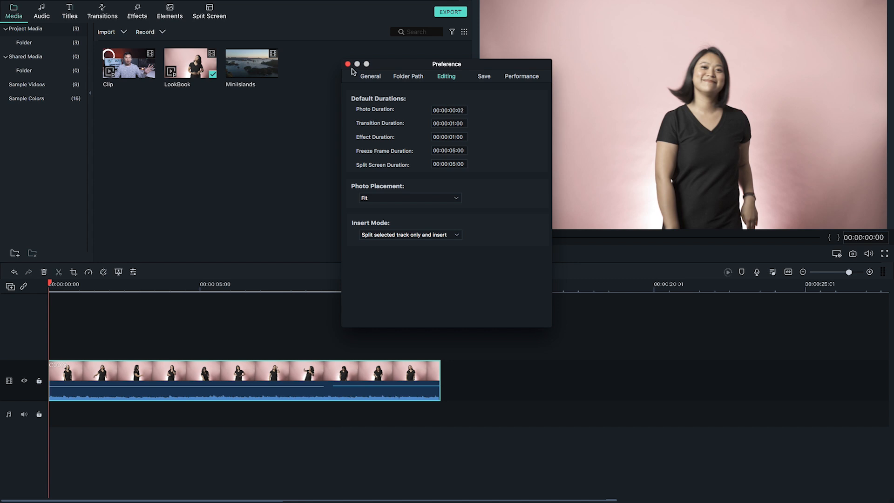
left_click(348, 65)
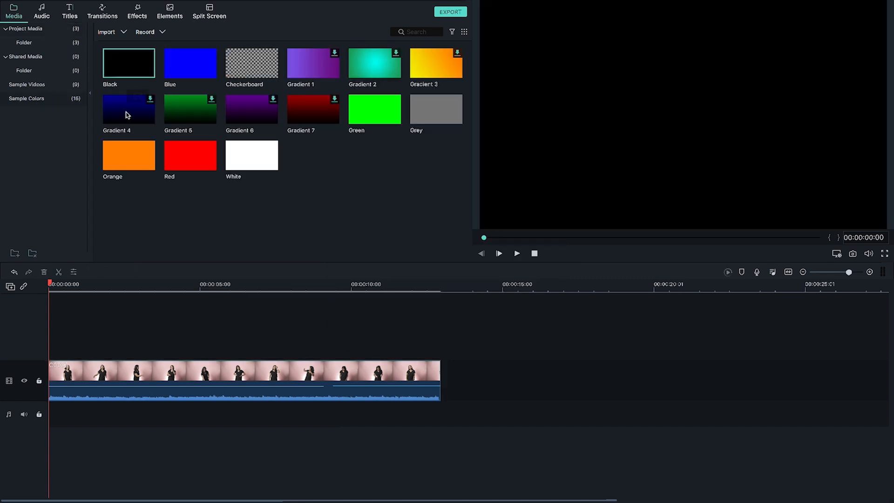
Place a Black sample colour clip above the footage and lower its Opacity to 60.
left_click(128, 62)
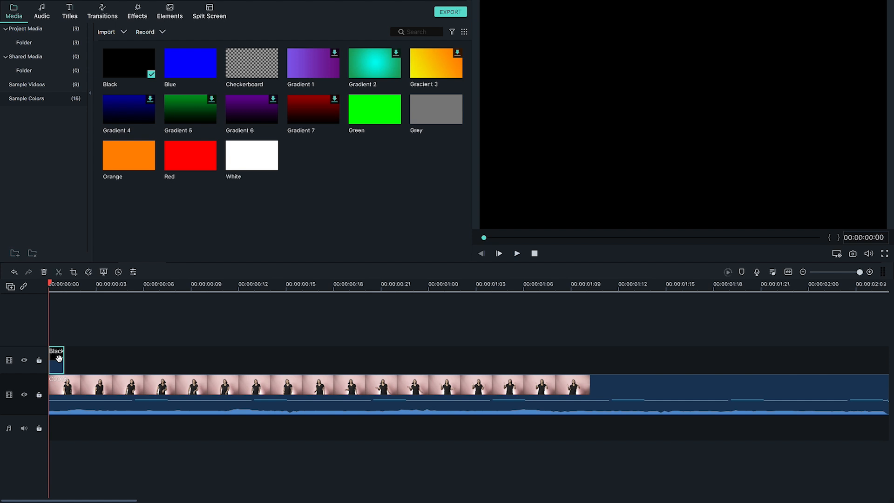
double_click(56, 360)
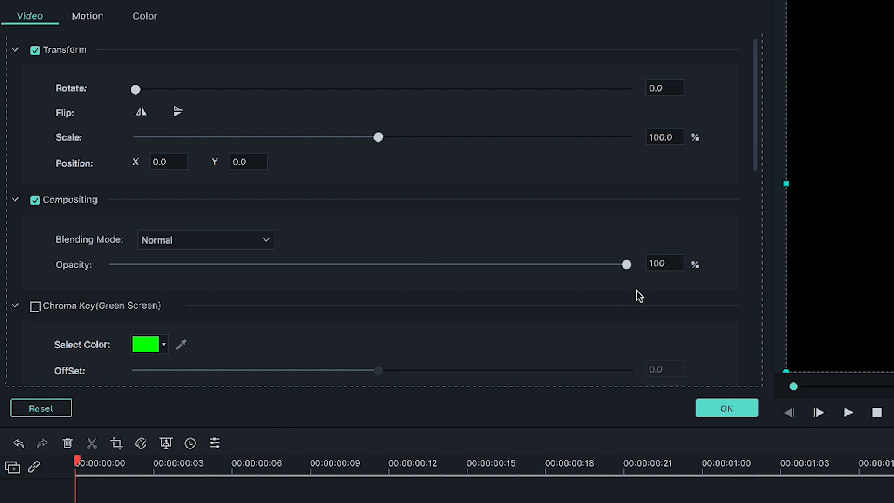
left_click_drag(626, 263, 443, 264)
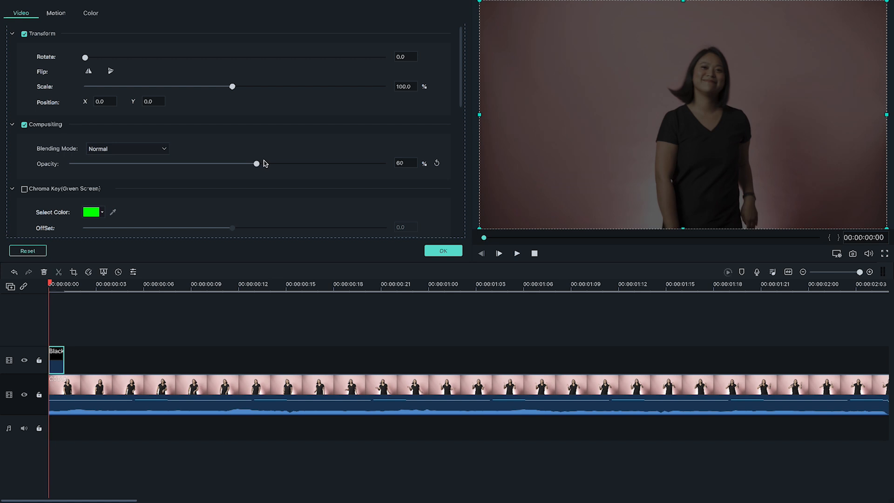
left_click(443, 250)
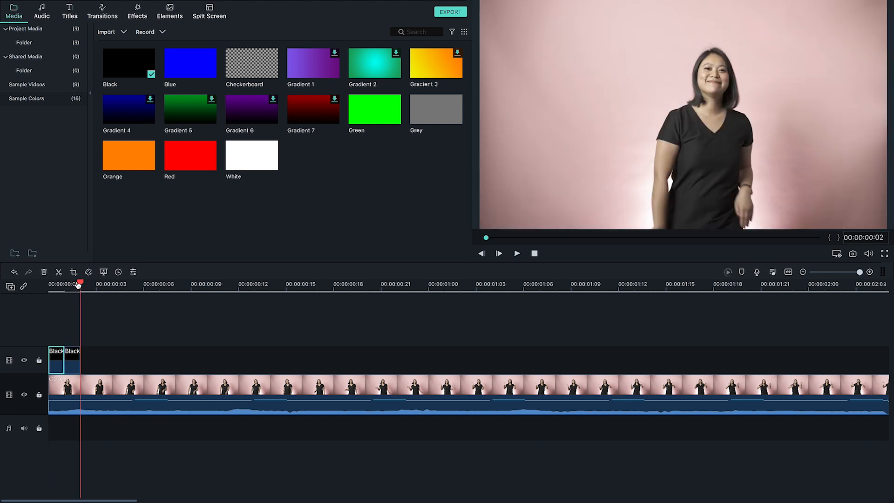
left_click(103, 10)
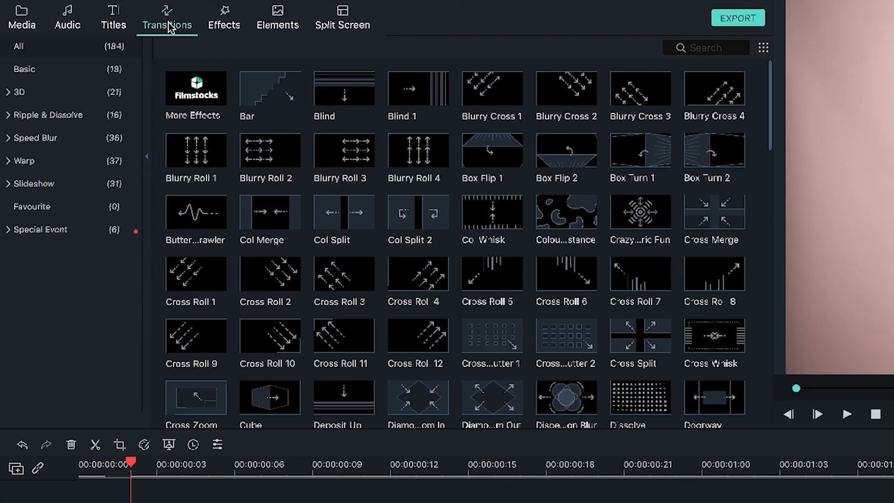
Show the Basic transitions and fill the overlay track with dimmed black clips and transitions.
left_click(24, 69)
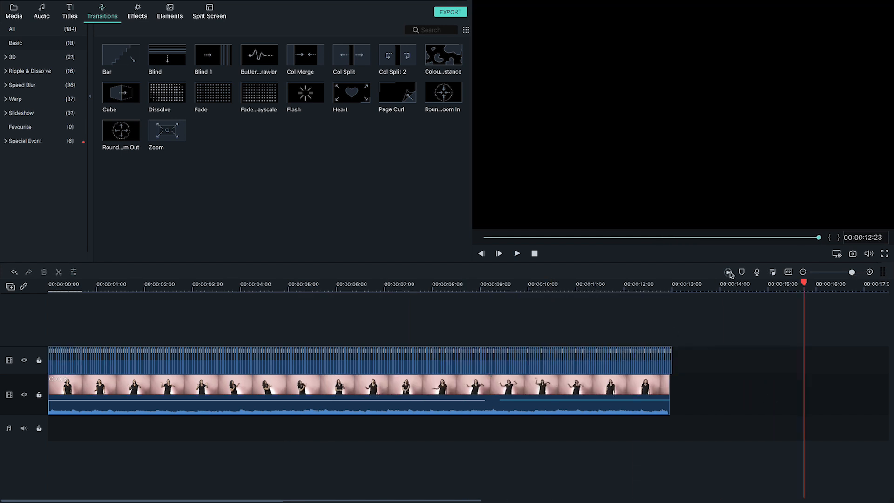
Render a preview, play the strobe effect, then switch to the islands project's Titles library.
left_click(729, 272)
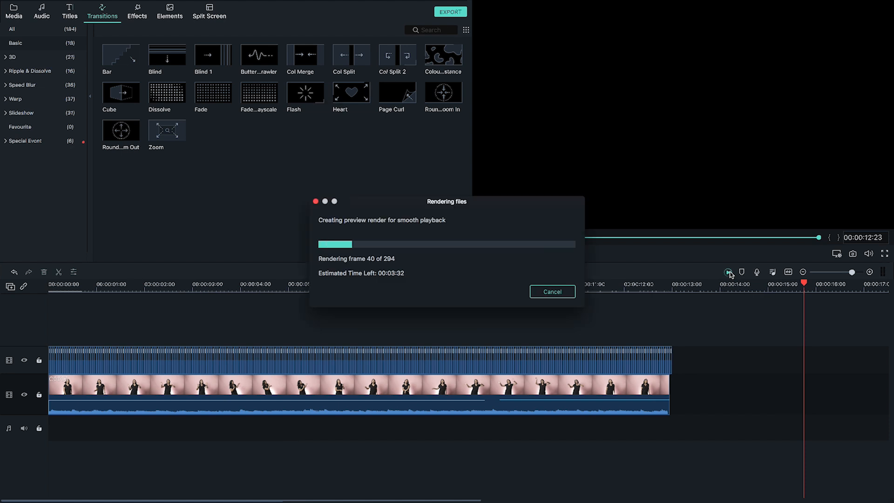
left_click(550, 292)
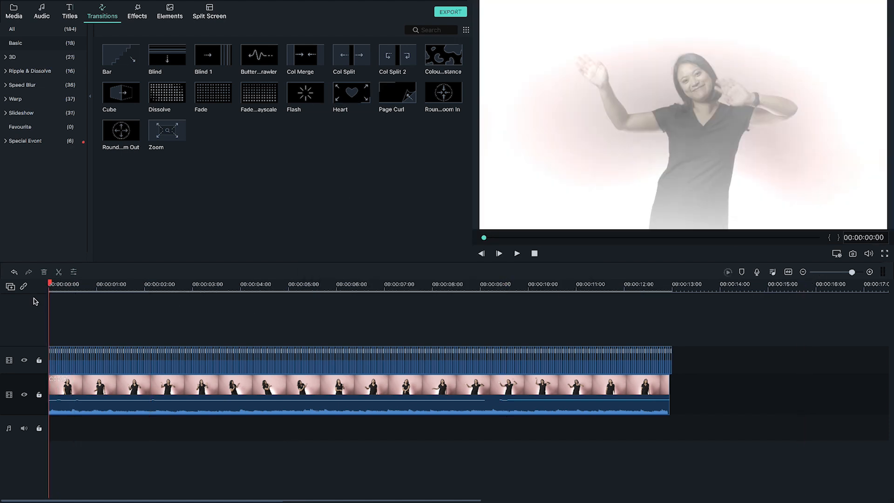
left_click(517, 253)
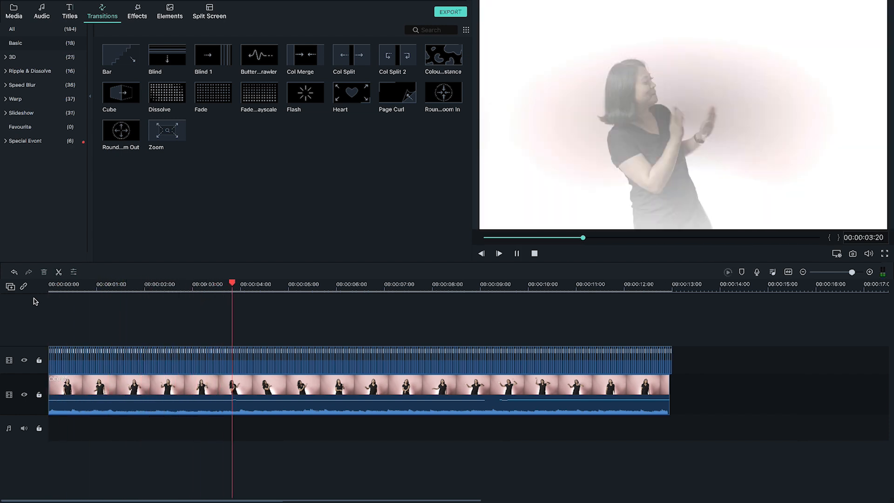
left_click(69, 11)
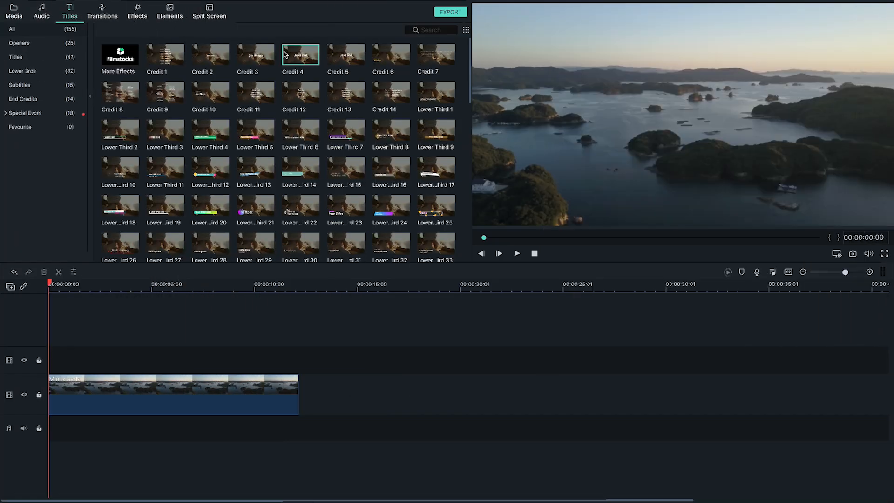
Add the Credit 4 title over the islands footage with the Type Writer animation, previewed and confirmed.
left_click(515, 254)
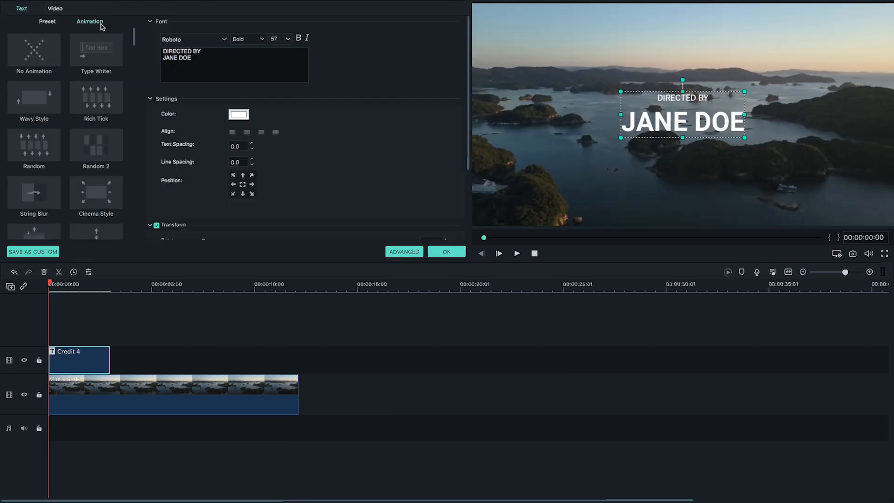
left_click(95, 49)
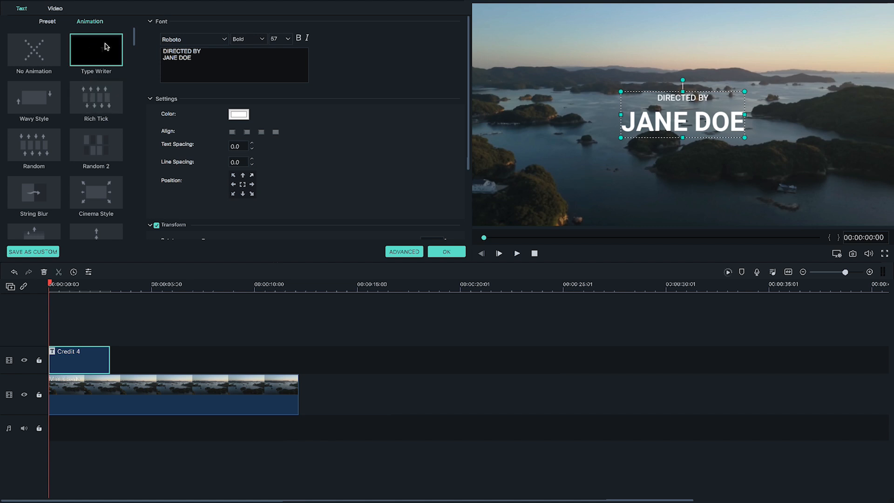
left_click(517, 253)
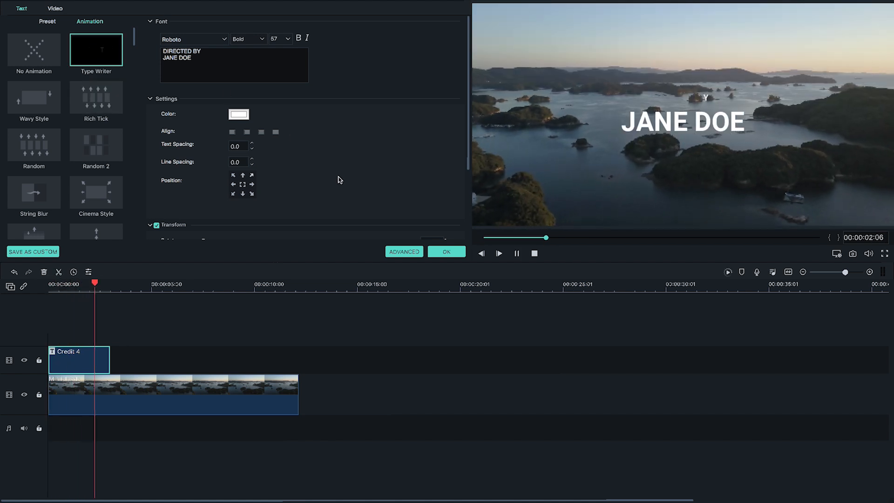
left_click(33, 49)
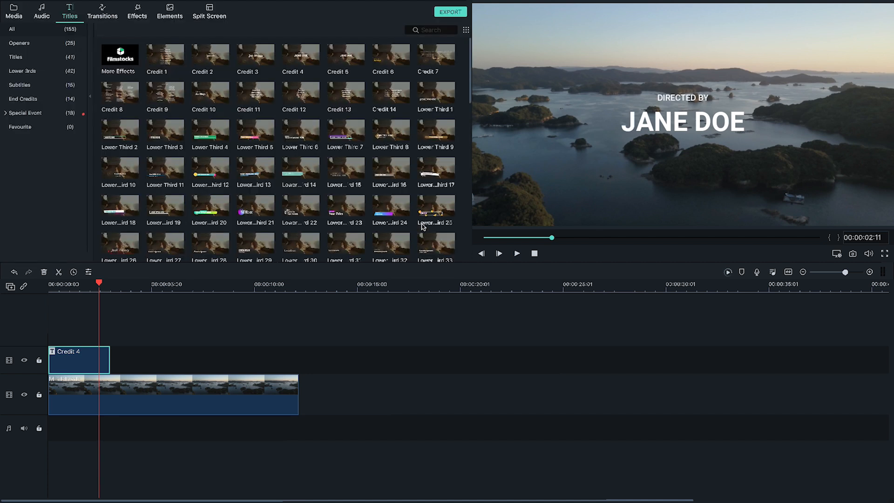
left_click(102, 12)
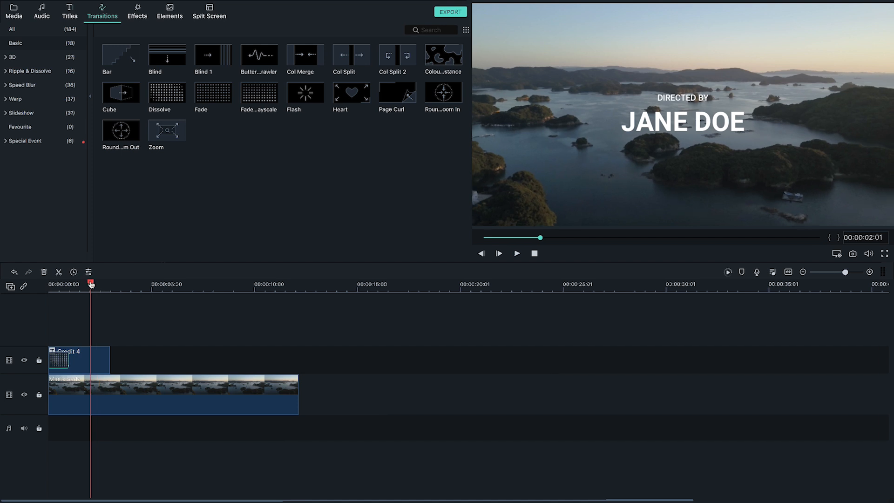
Play the title's opening transition, then drag a Basic transition onto the title's end.
left_click(516, 253)
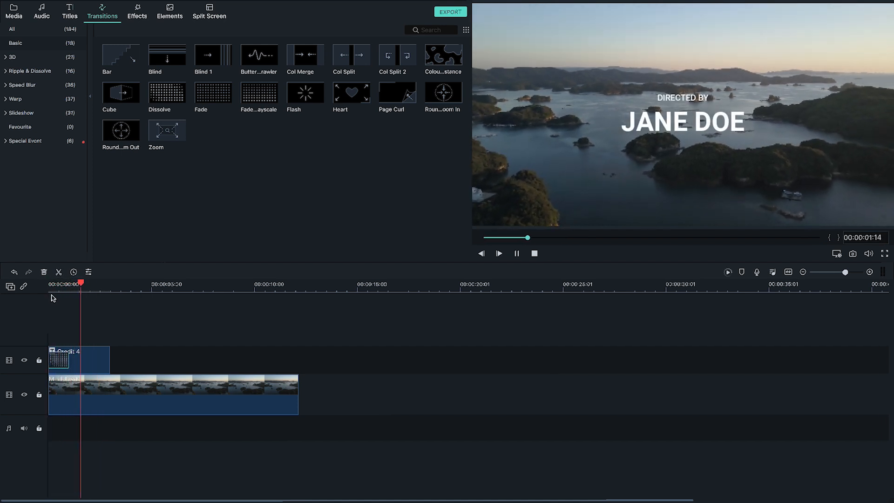
left_click(78, 359)
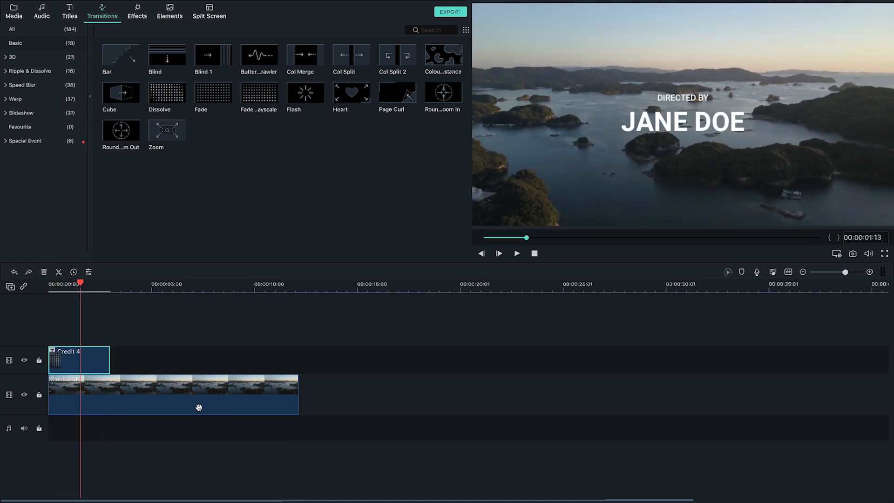
left_click(196, 394)
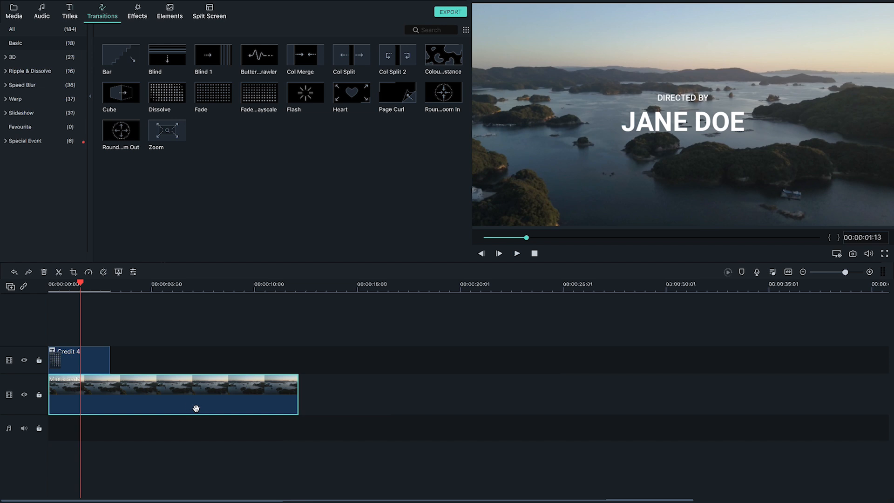
left_click_drag(167, 93, 100, 360)
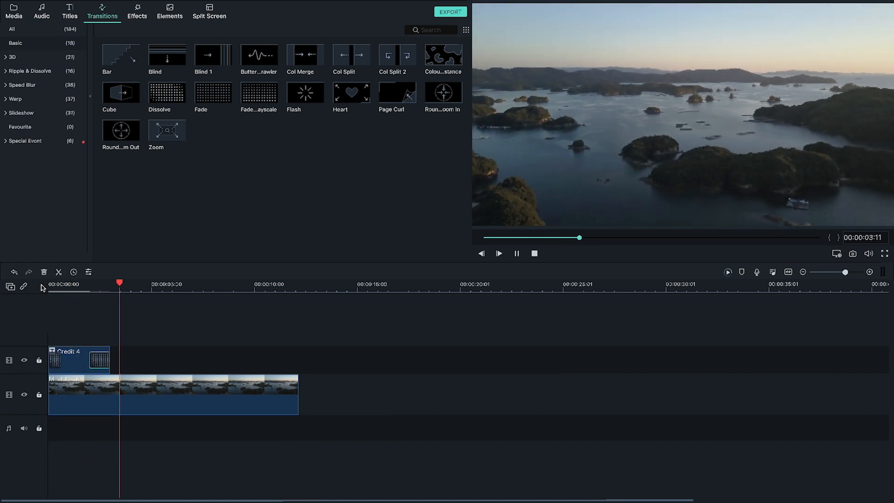
left_click(14, 11)
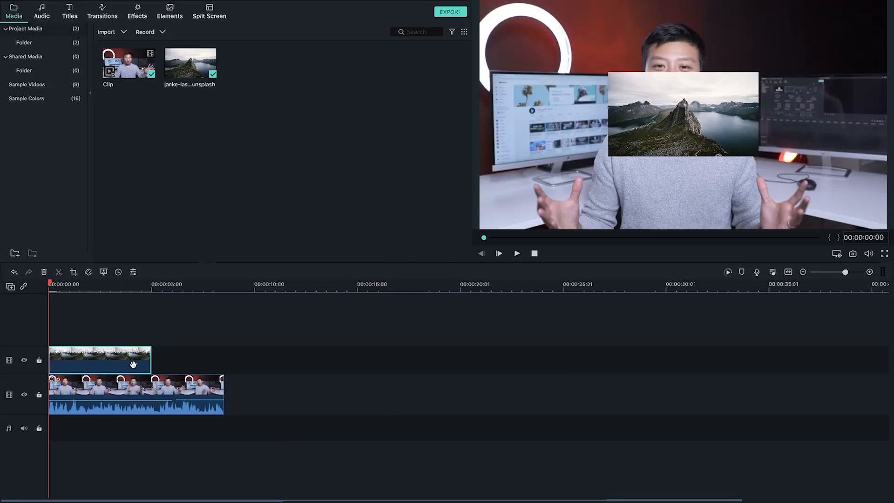
Give the mountain picture-in-picture clip the Wham! motion animation and confirm it.
double_click(100, 359)
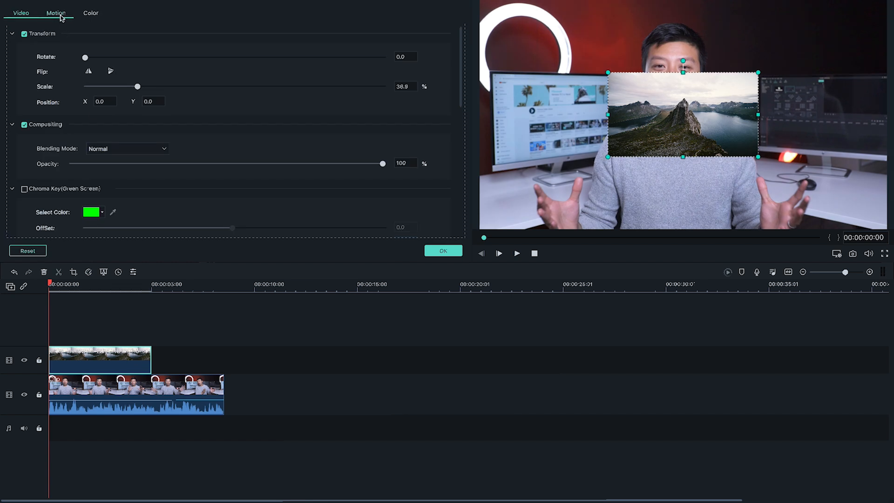
left_click(56, 12)
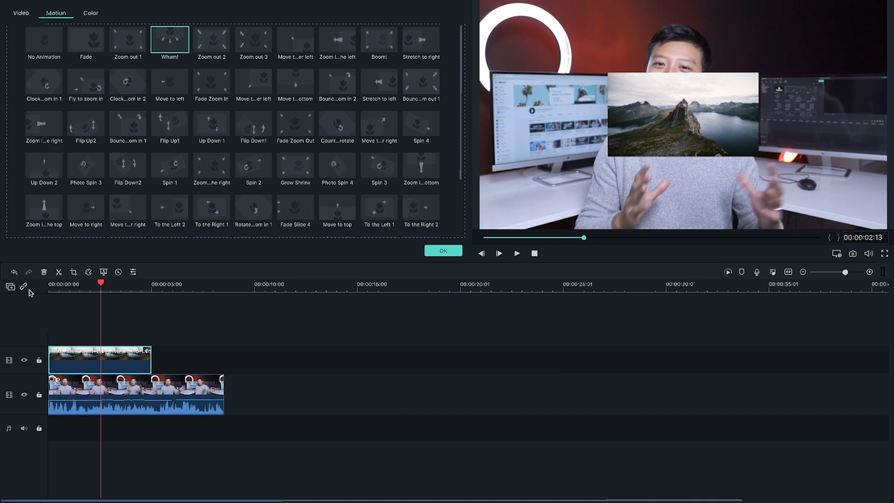
left_click(43, 40)
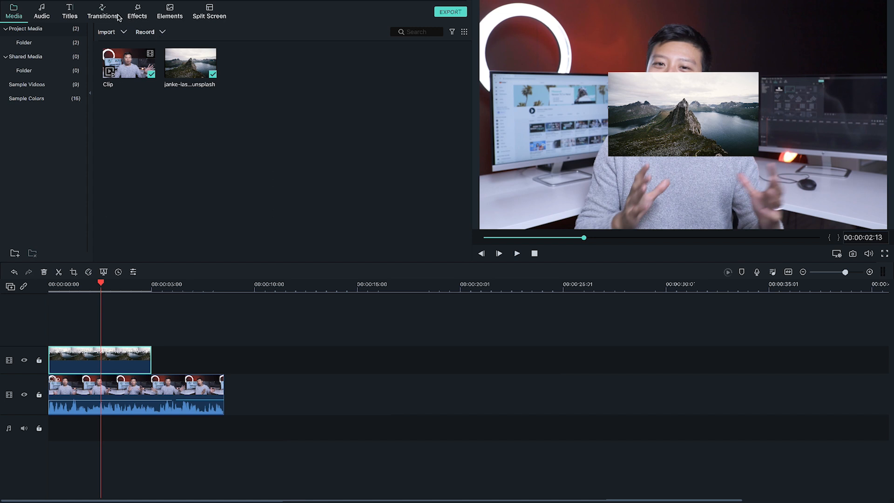
Add a Basic transition to the start of the picture-in-picture clip and play it back.
left_click(102, 12)
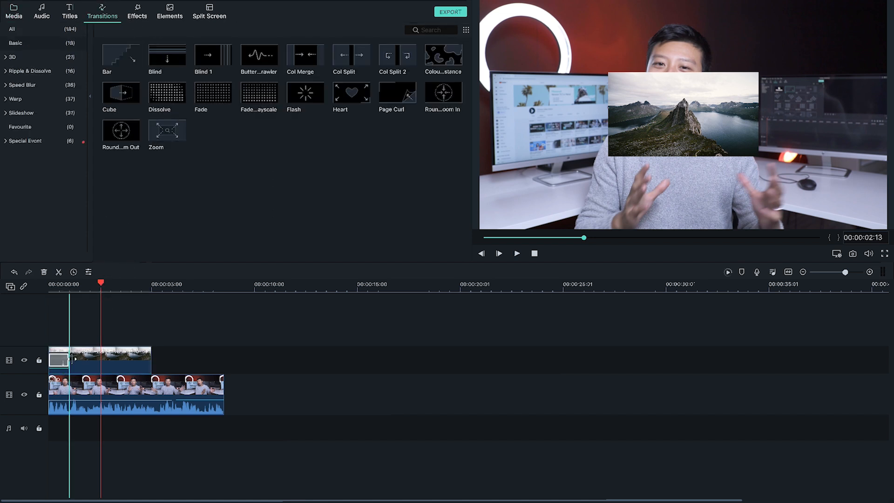
left_click(516, 253)
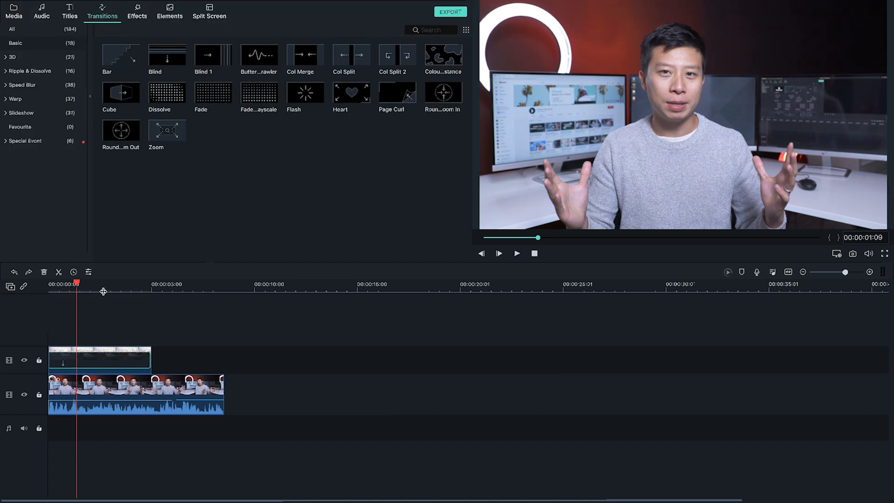
left_click(516, 253)
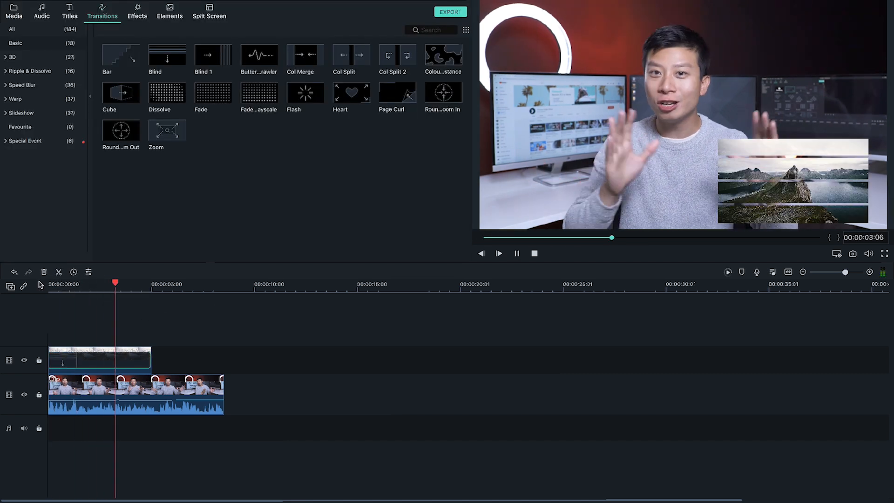